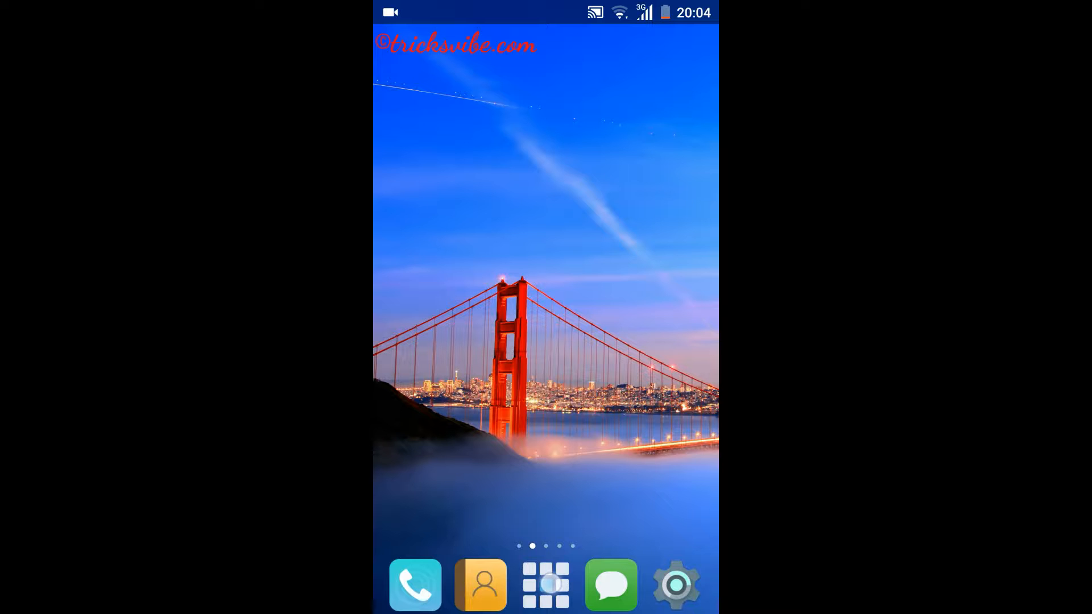
# Search Google for "kingroot" from the home screen search bar.
pyautogui.click(545, 585)
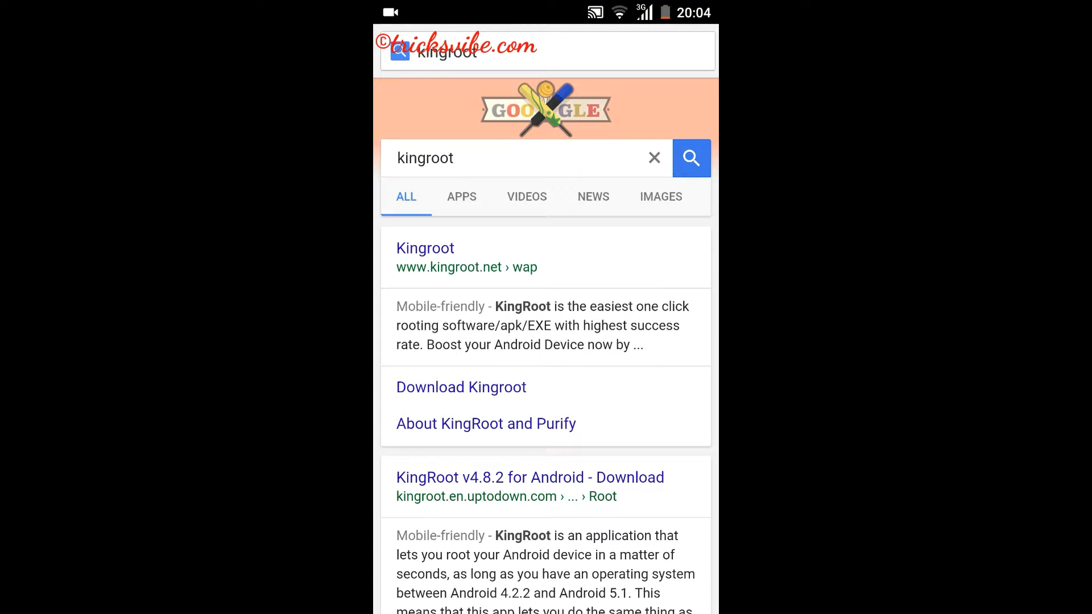
pyautogui.click(425, 248)
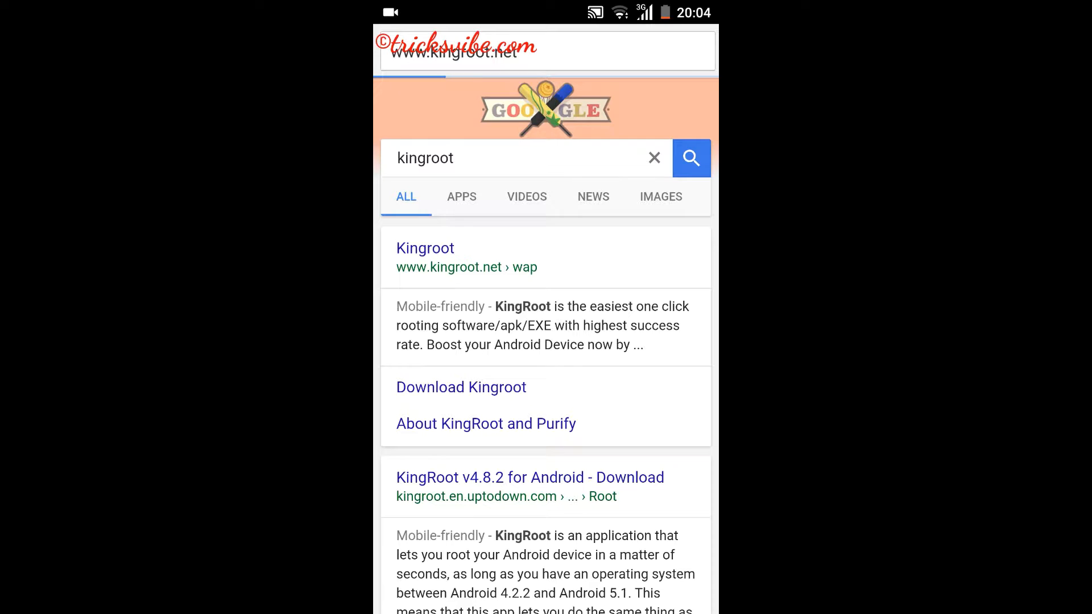
pyautogui.click(425, 248)
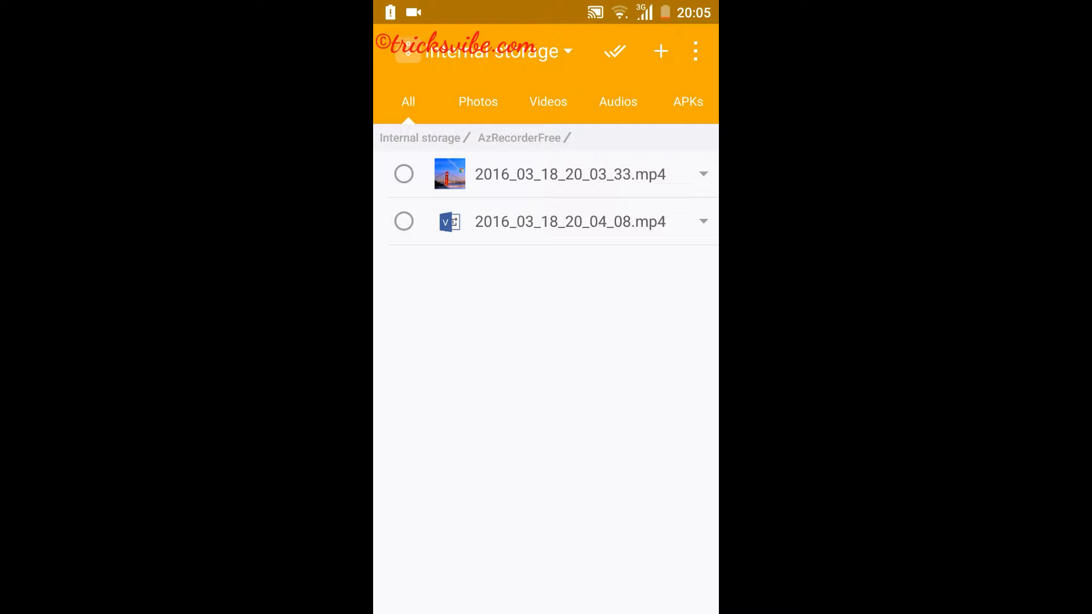
# Return to the top of internal storage and scroll to the Kingroot folder.
pyautogui.click(420, 138)
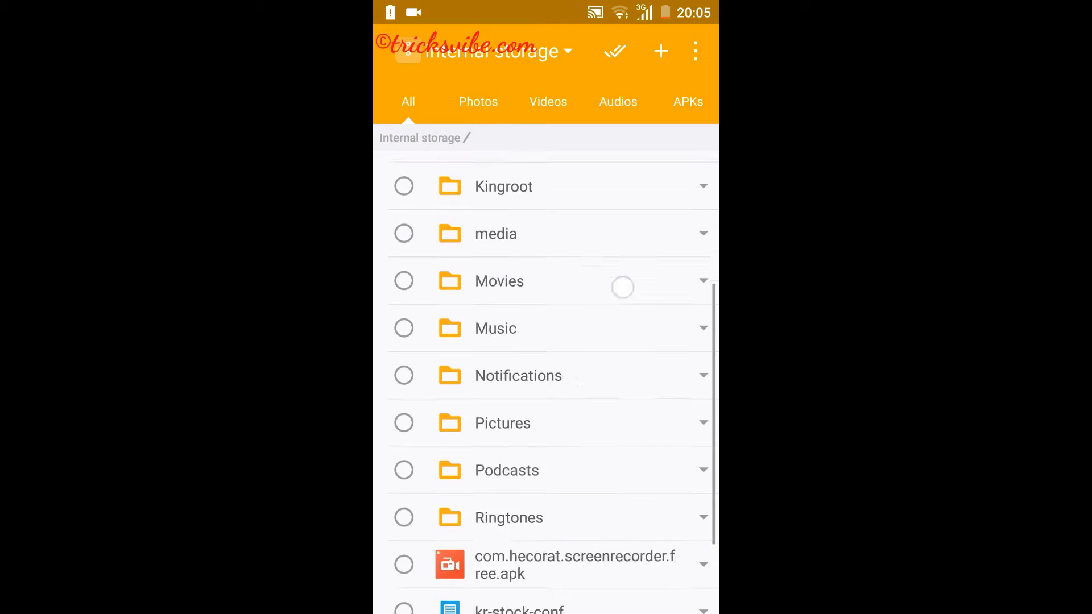
pyautogui.scroll(-3)
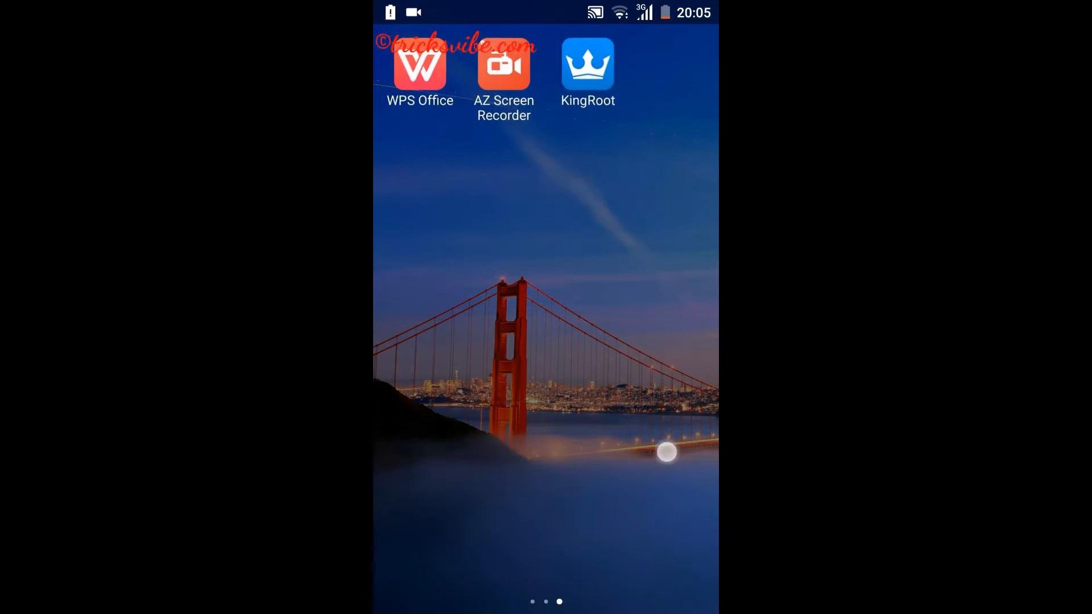
# Launch KingRoot, which reports root access unavailable for the InFocus M810.
pyautogui.click(587, 64)
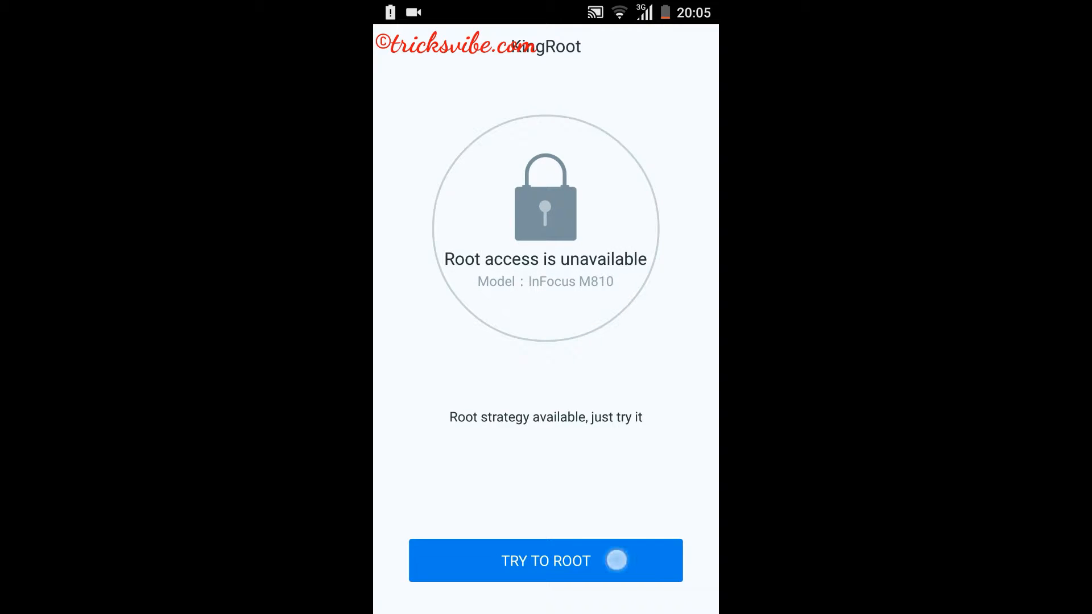
# Start rooting the InFocus M810 with TRY TO ROOT.
pyautogui.click(545, 561)
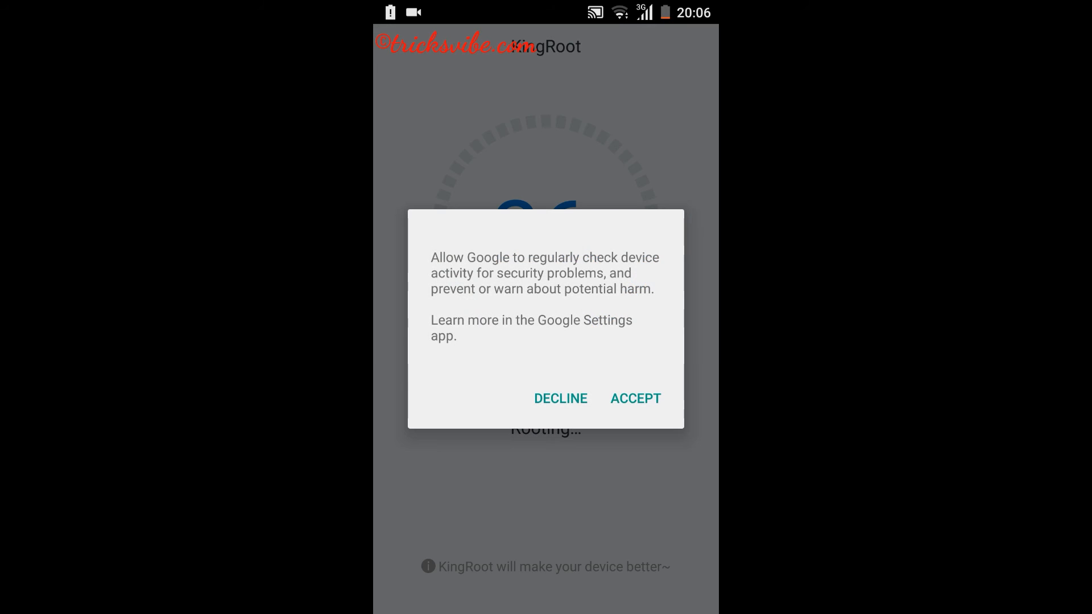
# Answer the Google security prompt and reach the dashboard showing security index 63 with 1 risk.
pyautogui.click(635, 399)
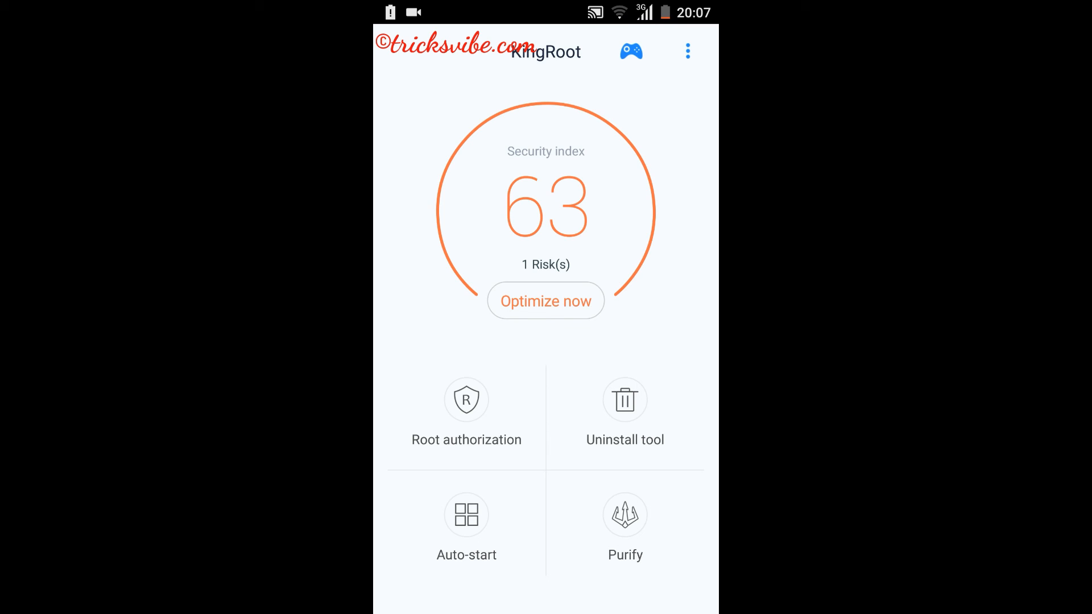
pyautogui.click(466, 414)
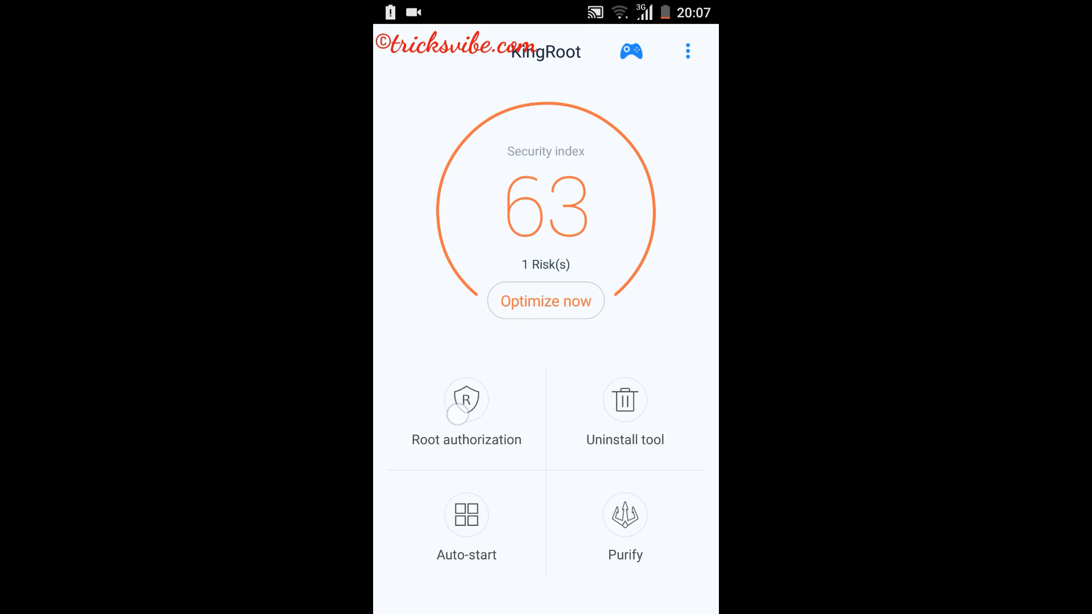